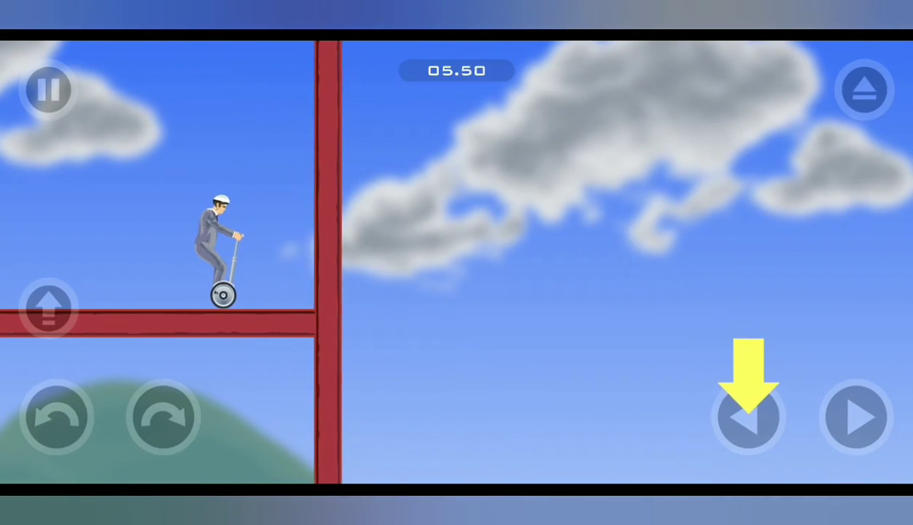
- Ride the segway up the red girder ramp and jump over the raised red block
{"action": "left_click", "coordinate": [748, 417]}
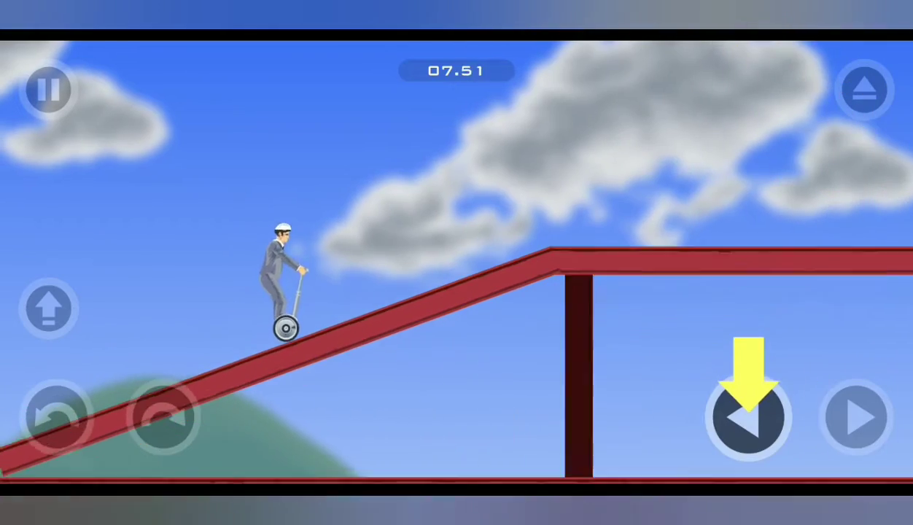
{"action": "left_click", "coordinate": [856, 418]}
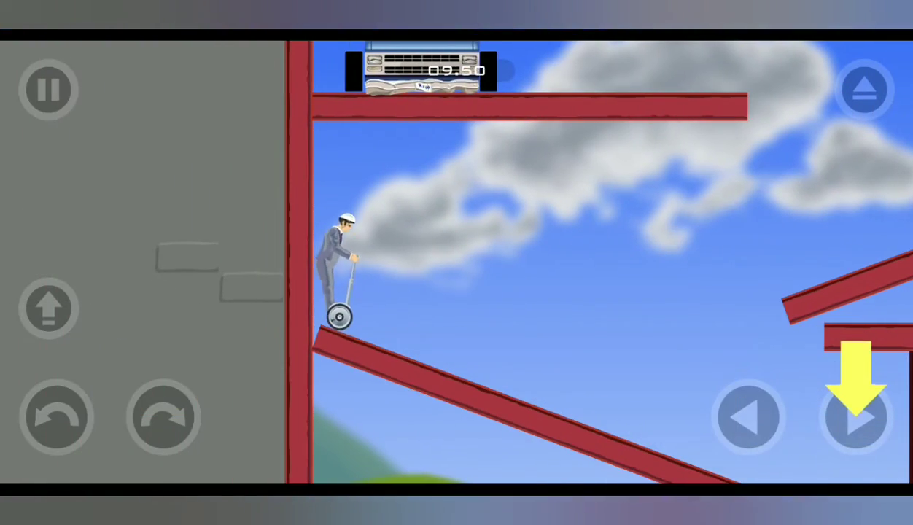
{"action": "left_click", "coordinate": [855, 417]}
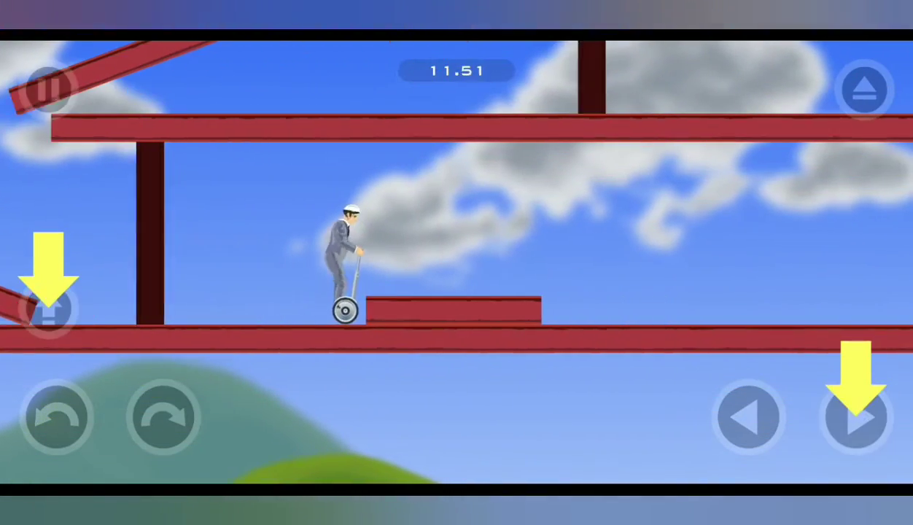
{"action": "left_click", "coordinate": [855, 417]}
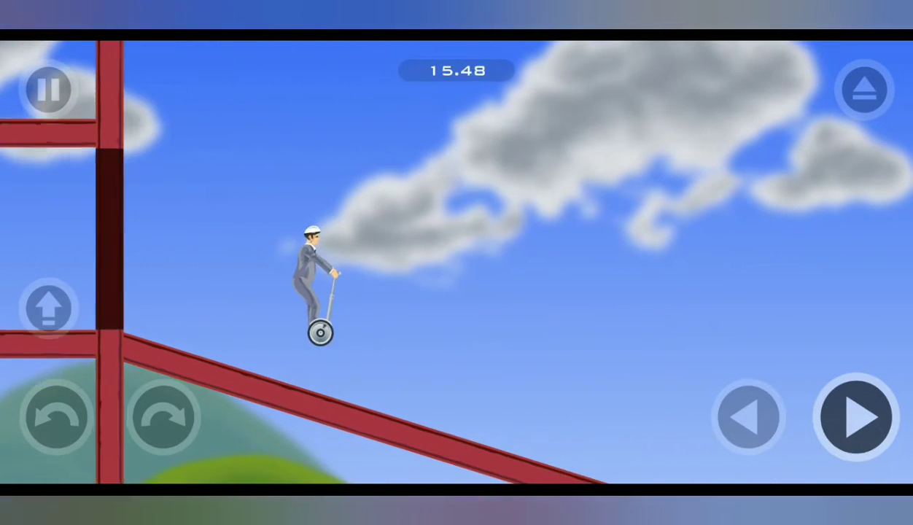
- Ride down the ramp, across the gap, and onto the grey stone ledge
{"action": "left_click", "coordinate": [856, 417]}
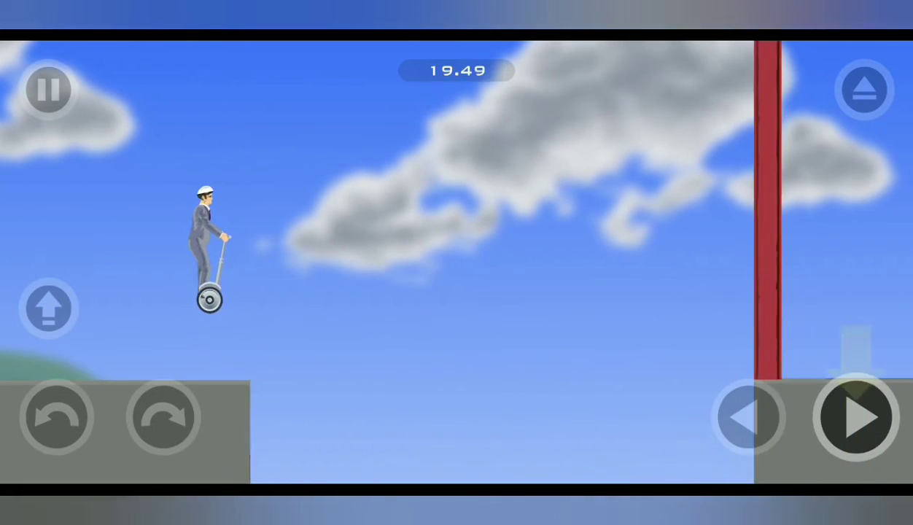
{"action": "left_click", "coordinate": [748, 417]}
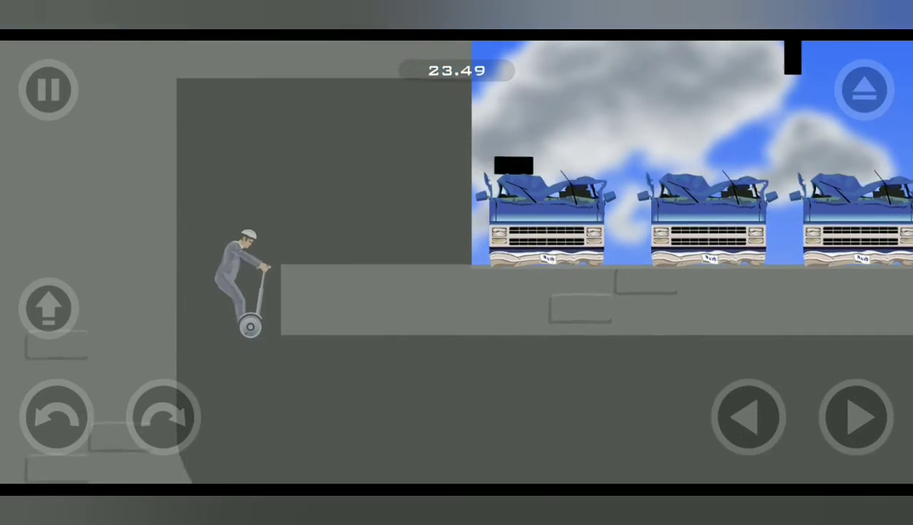
{"action": "left_click", "coordinate": [856, 416]}
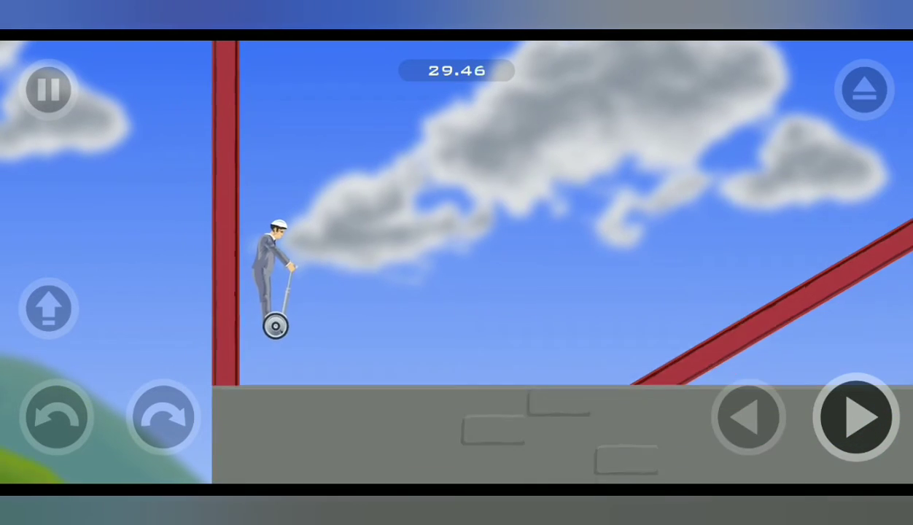
{"action": "left_click", "coordinate": [858, 417]}
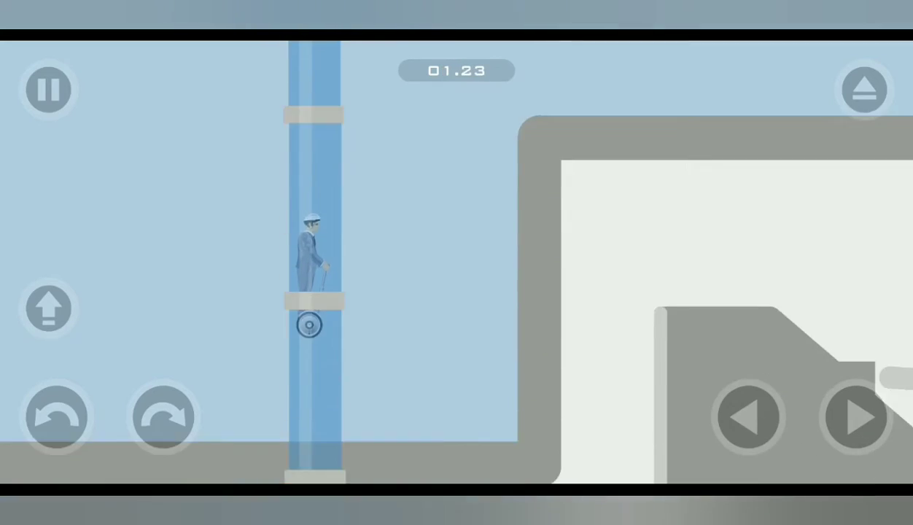
- Ride out of the tube, through the grey corridors, and brake into the lower chamber
{"action": "left_click", "coordinate": [856, 417]}
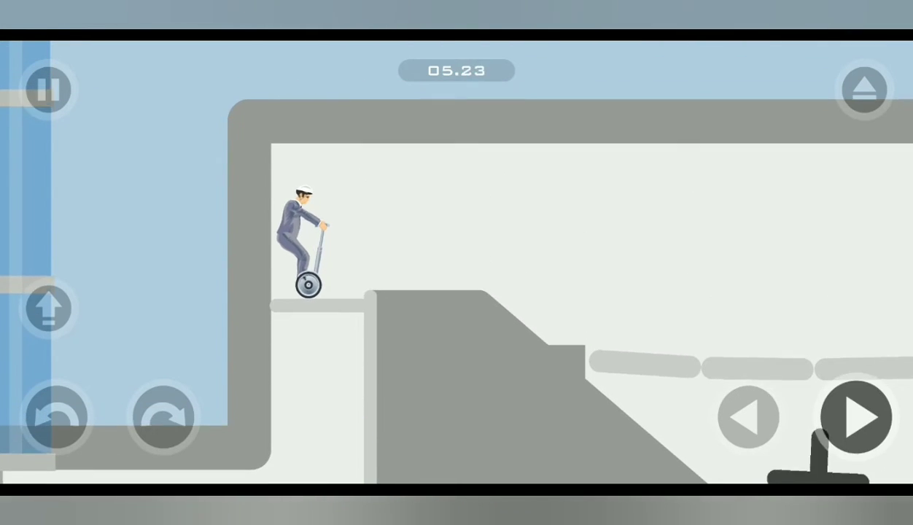
{"action": "left_click", "coordinate": [856, 417]}
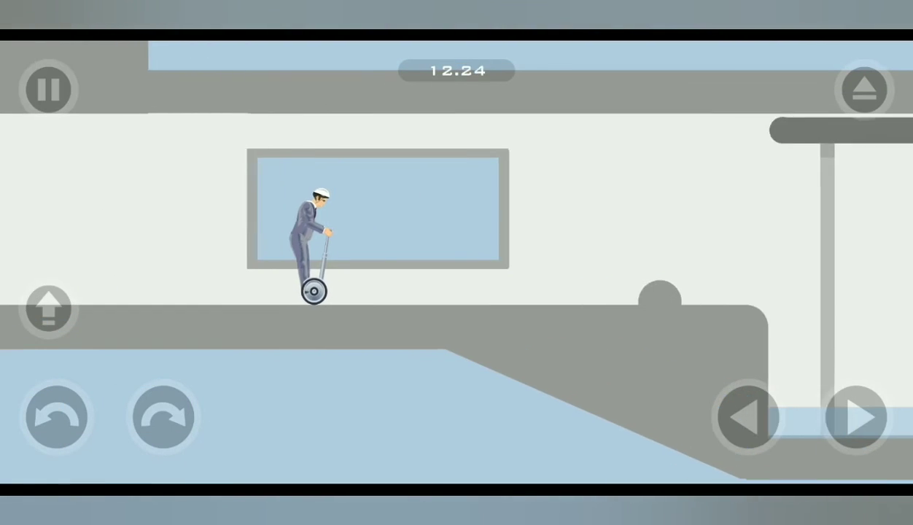
{"action": "left_click", "coordinate": [856, 416]}
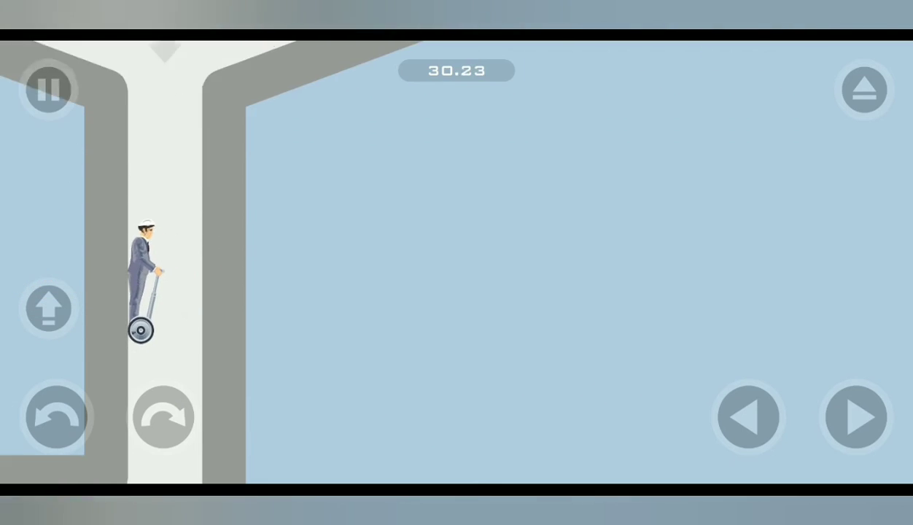
{"action": "left_click", "coordinate": [747, 417]}
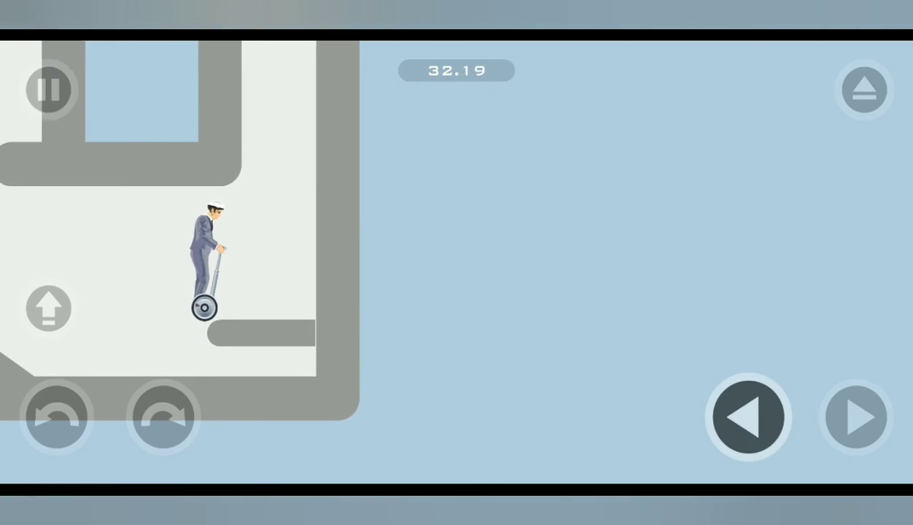
{"action": "left_click", "coordinate": [855, 416]}
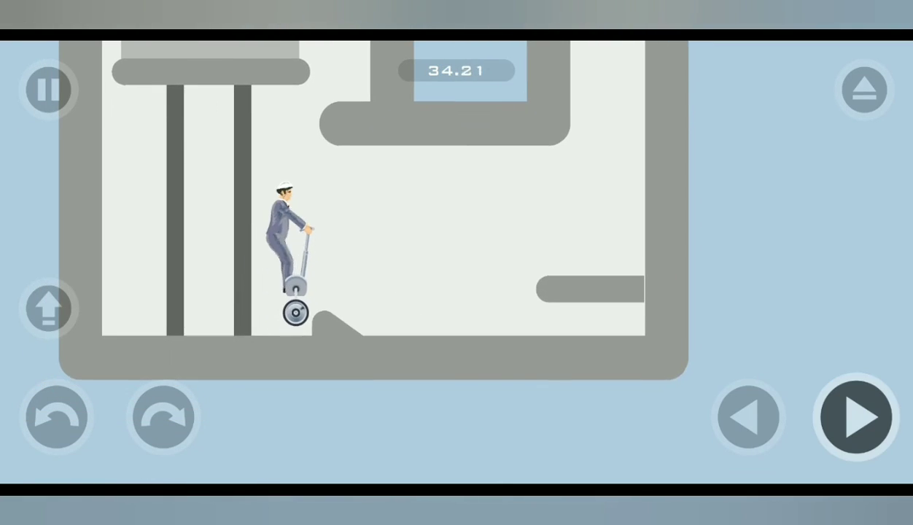